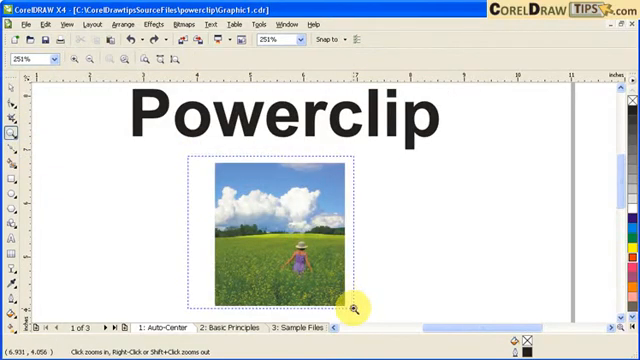
- Zoom in on the field photo and draw a perfect circle over its upper part
left_click(351, 307)
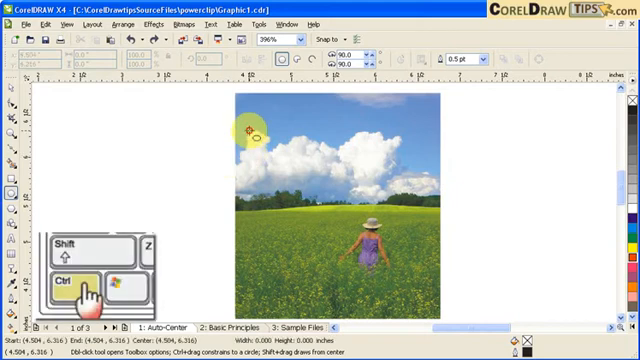
left_click_drag(248, 133, 415, 280)
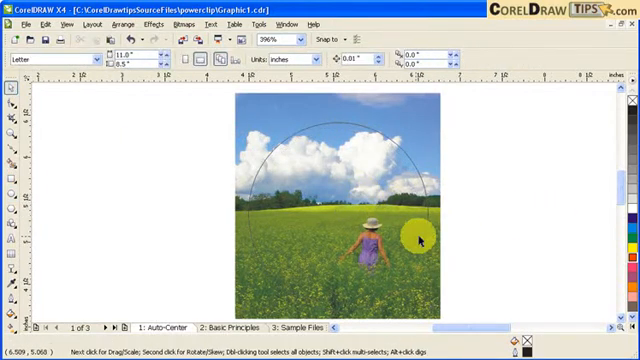
- Place the selected field photo inside the circle with PowerClip Place Inside Container
left_click(410, 240)
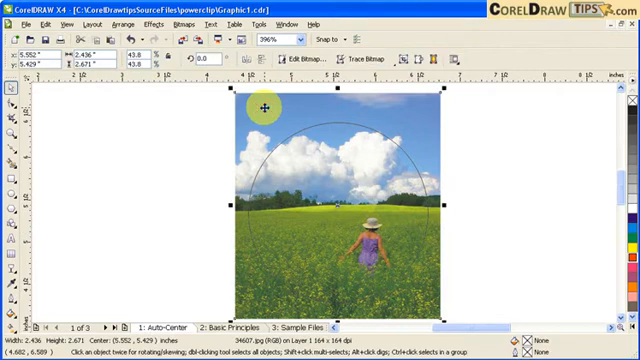
left_click(122, 40)
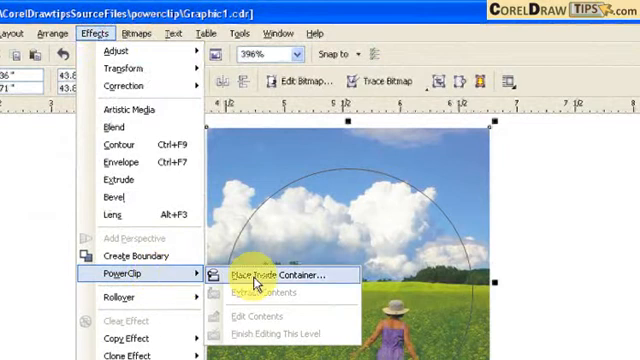
left_click(252, 275)
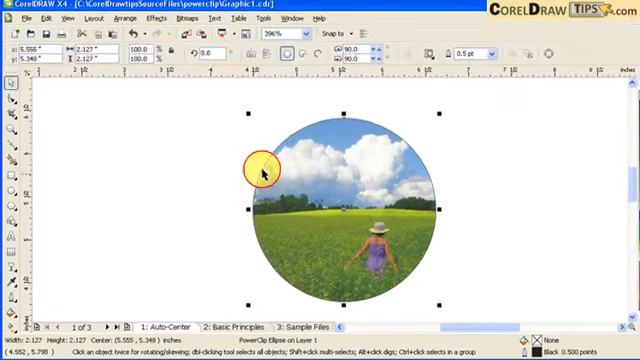
- Give the round photo clip a 4.0 pt blue outline via Outline Pen
left_click(15, 297)
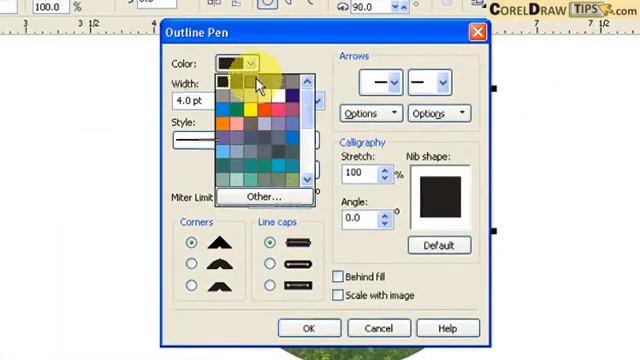
mouse_move(232, 110)
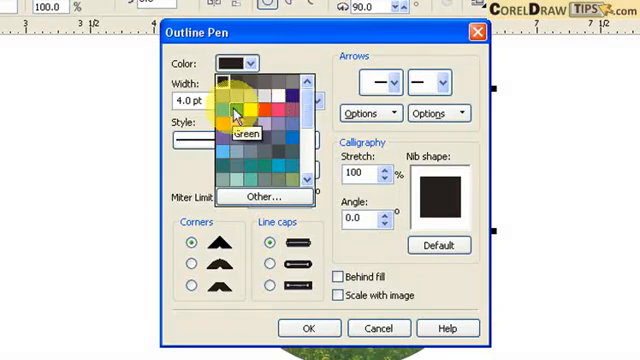
left_click(247, 97)
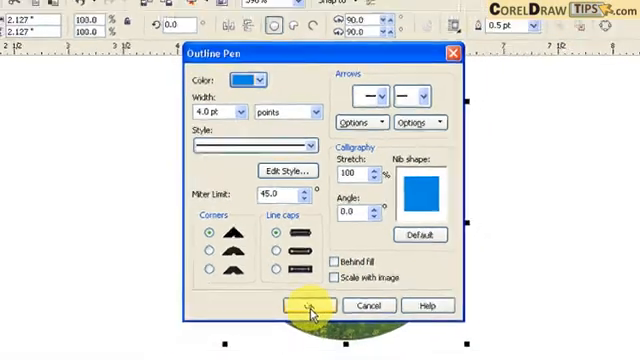
left_click(306, 305)
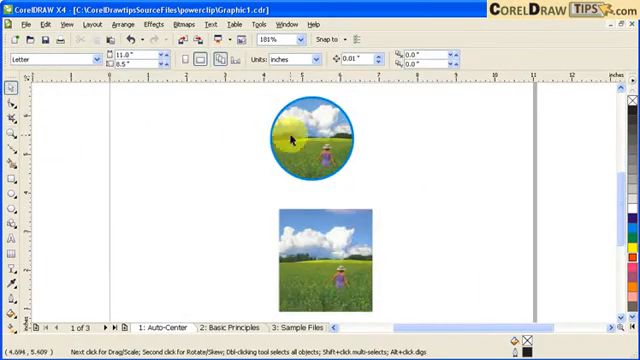
- Draw a small rectangle around the girl in the second field photo
left_click(335, 253)
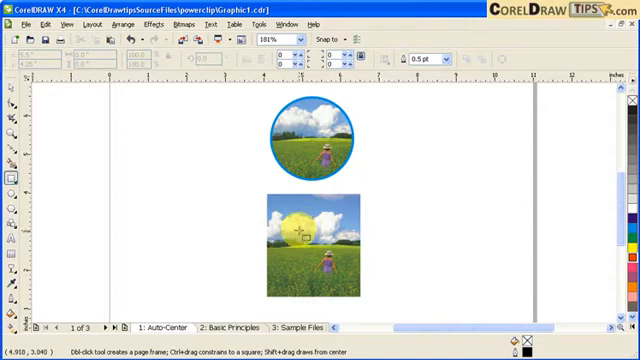
left_click(320, 240)
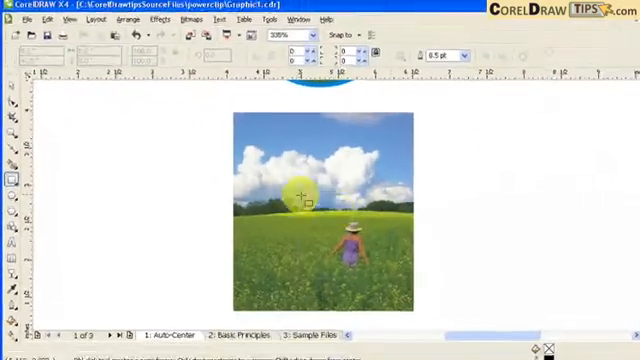
left_click_drag(285, 190, 370, 240)
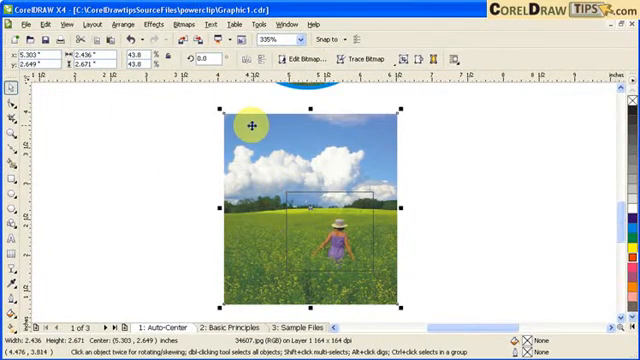
left_click(168, 21)
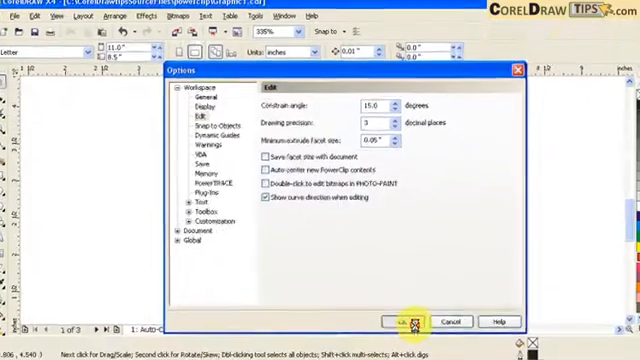
- Turn off Auto-center new PowerClip contents in Options and confirm
left_click(408, 320)
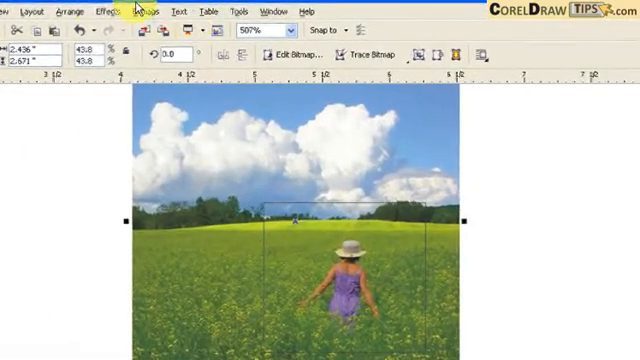
- PowerClip the second photo into the rectangle, then clear the selection
left_click(101, 11)
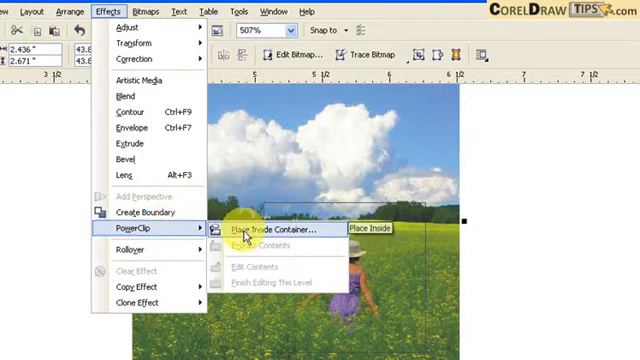
left_click(256, 229)
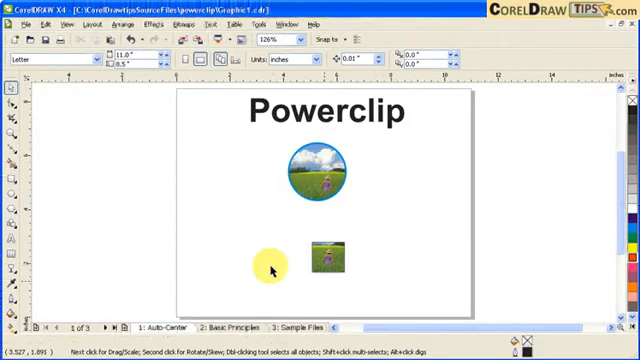
left_click(318, 258)
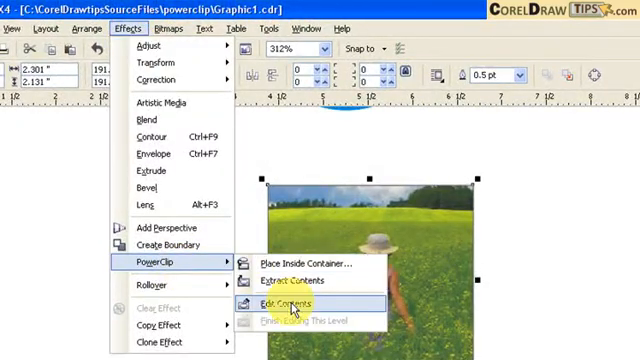
- Edit the square clip's contents, zoom in and drag the photo to frame the girl
left_click(296, 303)
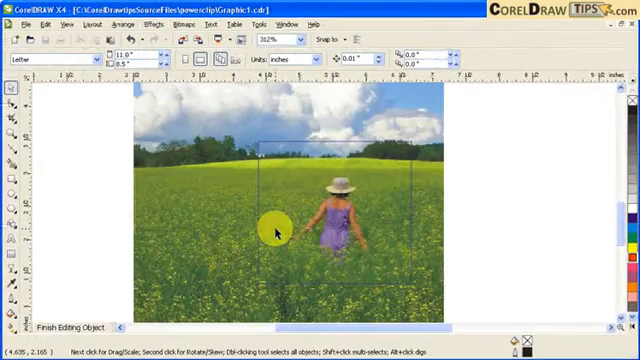
mouse_move(435, 170)
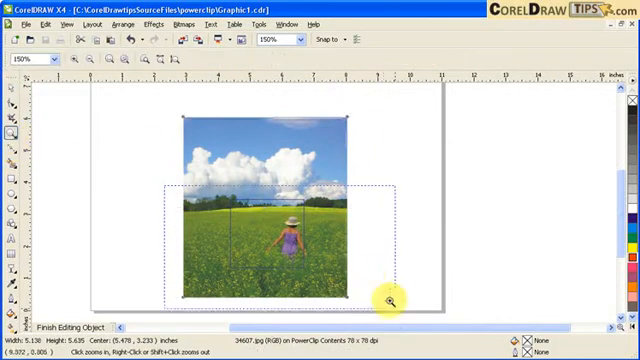
left_click(386, 301)
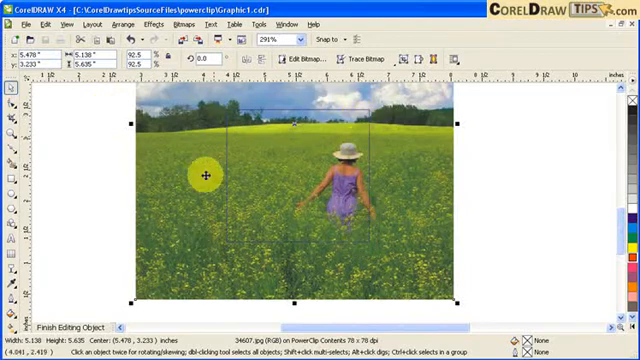
mouse_move(437, 185)
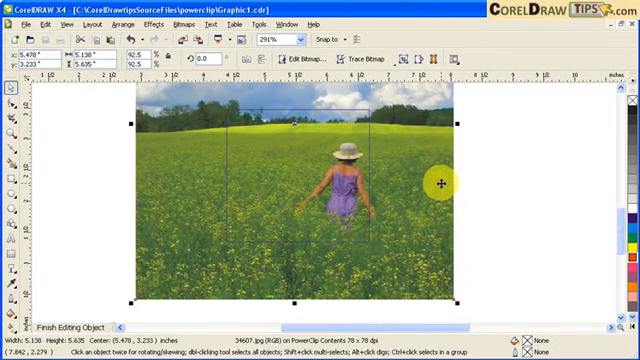
left_click_drag(436, 183, 436, 191)
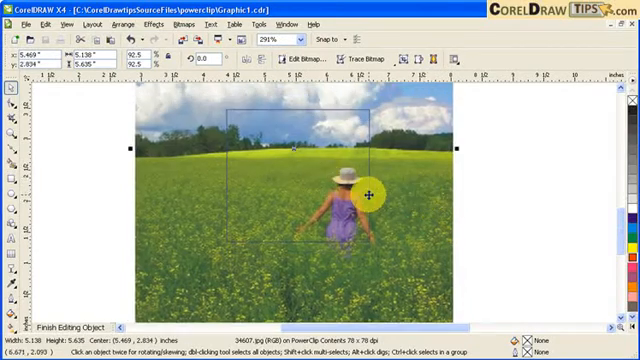
left_click_drag(370, 195, 228, 193)
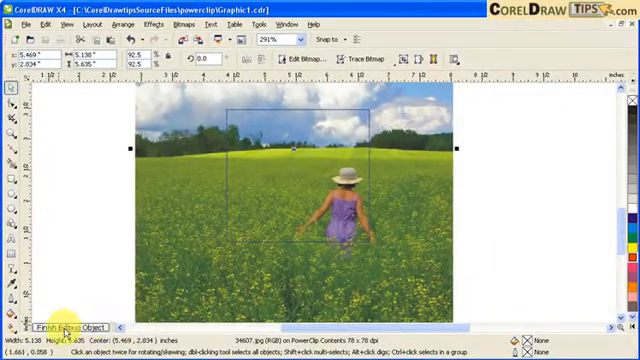
- Finish editing the clipped photo, then drag it again inside the frame
left_click(60, 328)
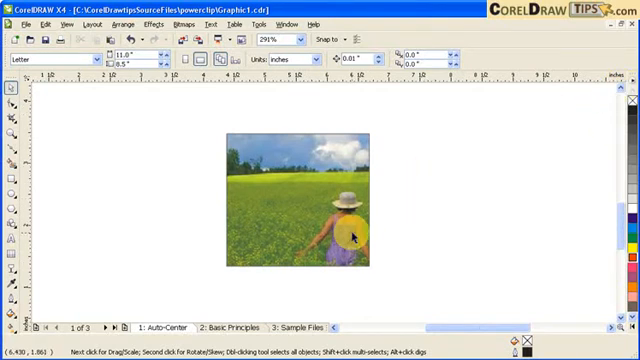
mouse_move(440, 222)
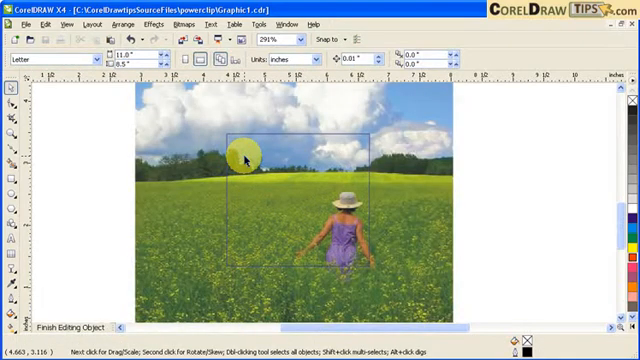
left_click_drag(245, 155, 415, 205)
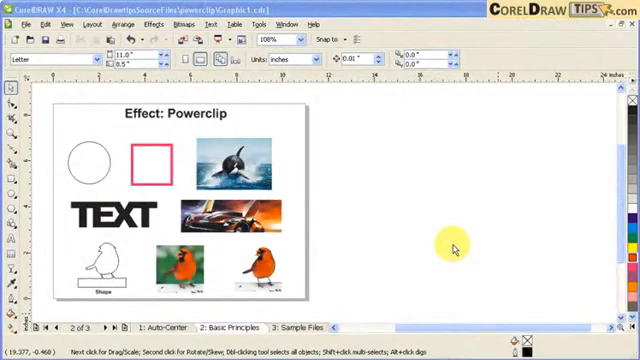
mouse_move(430, 237)
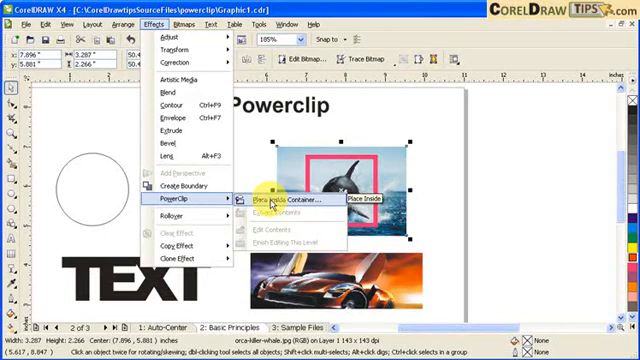
- Place the orca photo inside the pink rounded square on page 2
left_click(305, 202)
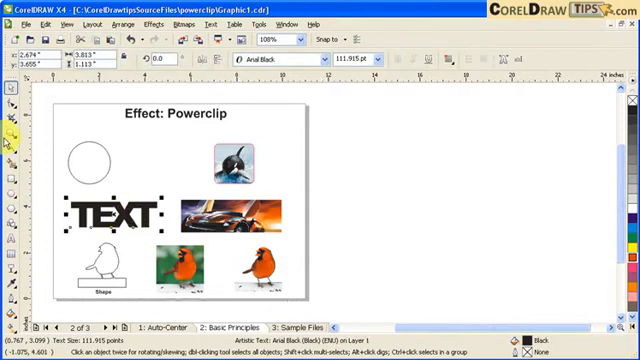
- Send the word TEXT to the back of the page
left_click(40, 105)
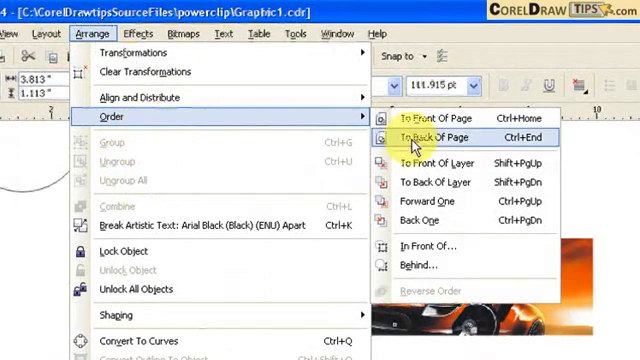
left_click(430, 137)
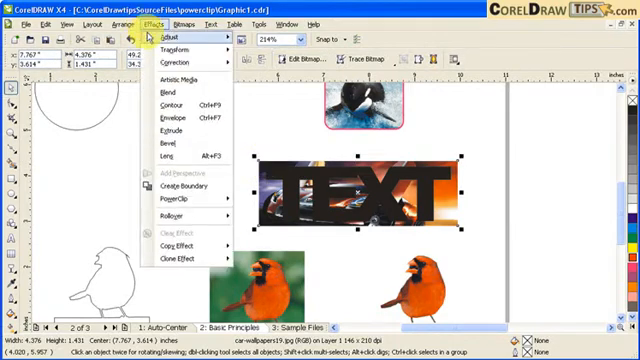
mouse_move(185, 199)
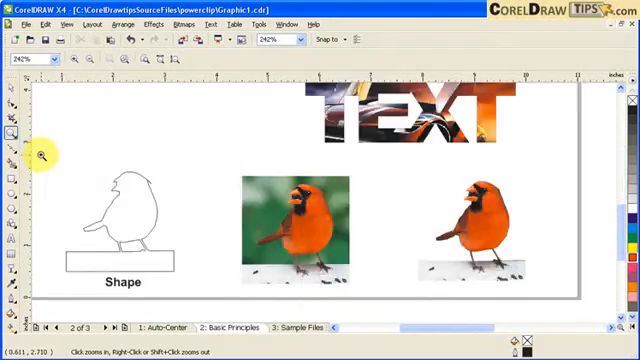
- Zoom in on the cardinal examples, then closely on the cardinal photo's feet and perch
left_click(495, 225)
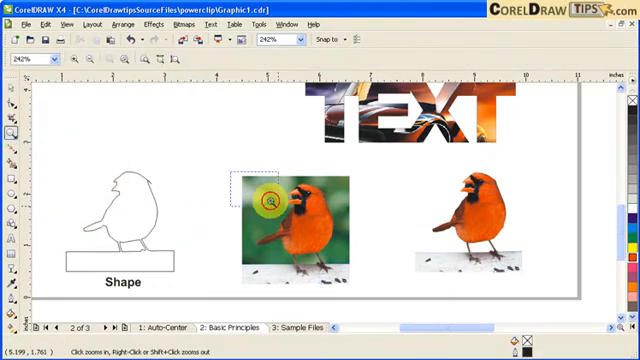
left_click(270, 198)
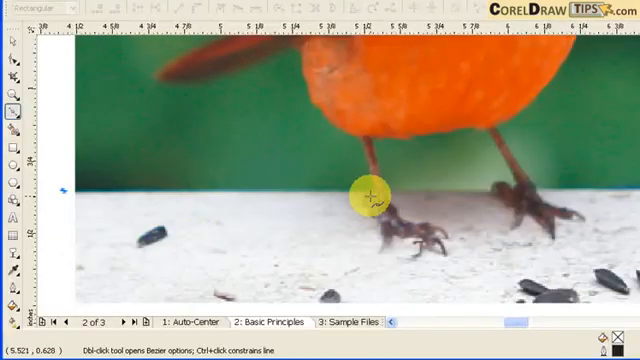
- Trace a curve from the perch edge, past the leg joint, up the cardinal's belly
left_click(13, 107)
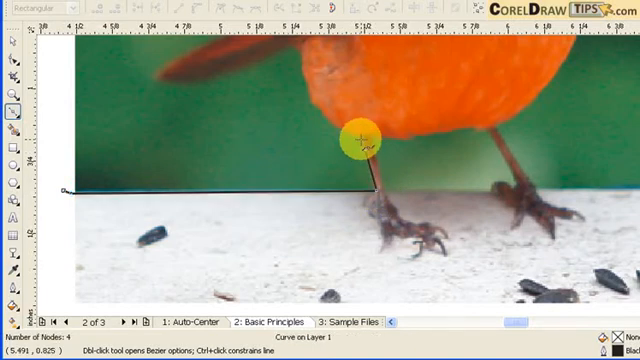
left_click(330, 112)
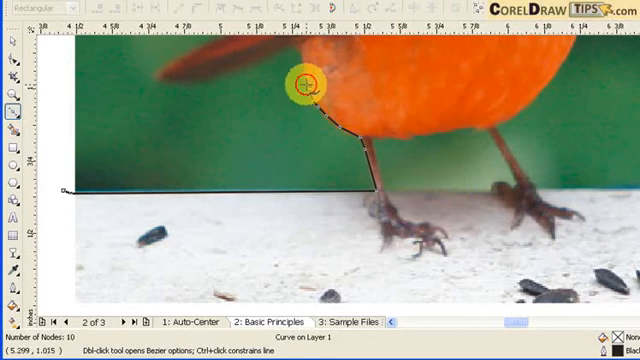
left_click(303, 55)
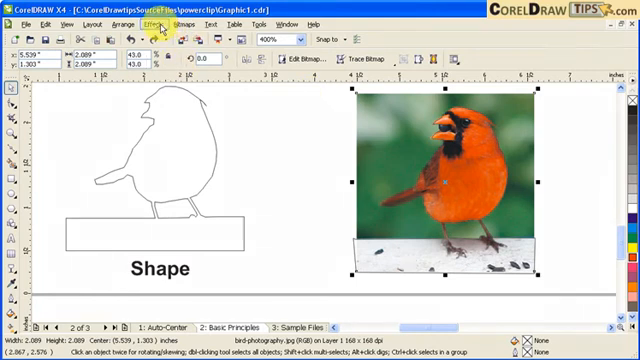
- Place the cardinal photo inside the traced curve via Effects > PowerClip
left_click(148, 23)
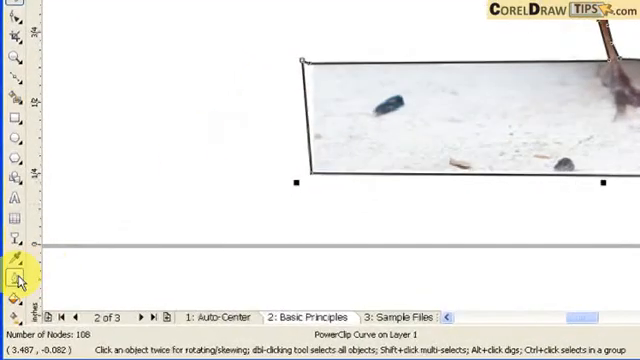
left_click(14, 270)
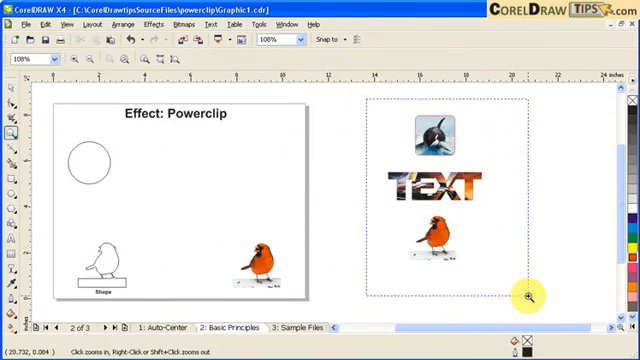
- Zoom in on the three results, select the word TEXT, and edit its PowerClip contents
left_click(524, 299)
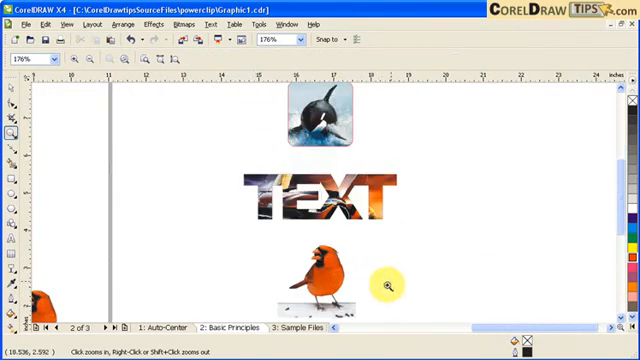
left_click(305, 191)
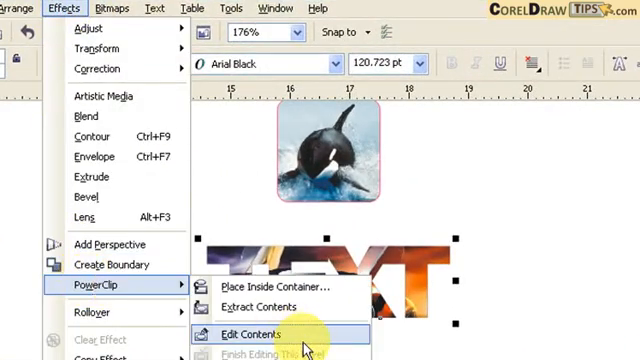
left_click(248, 334)
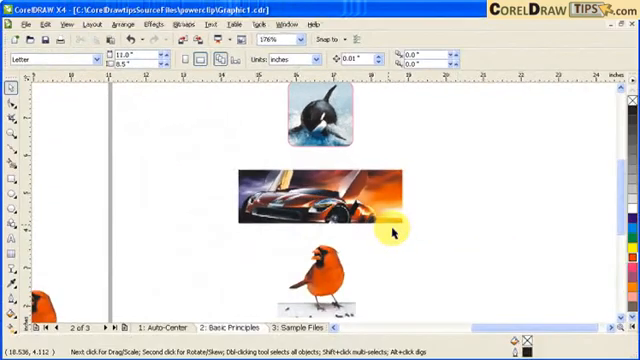